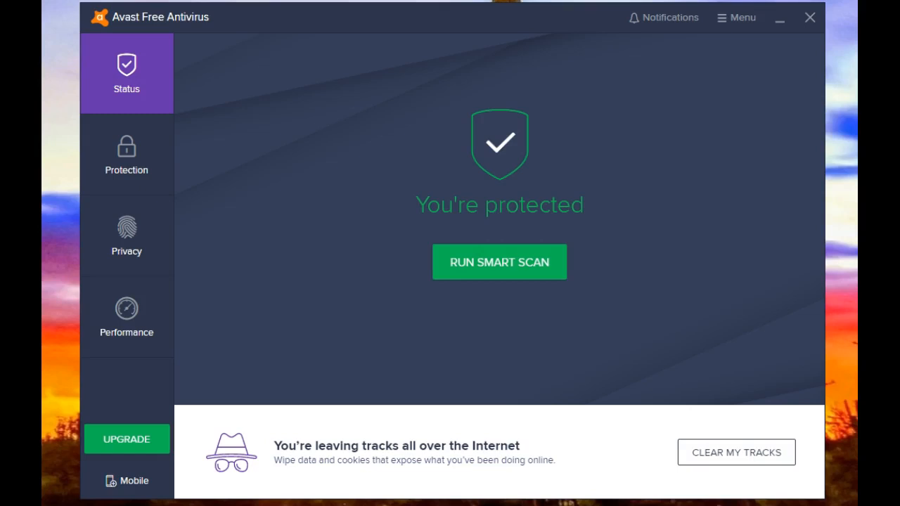
{"action": "mouse_move", "coordinate": [798, 296]}
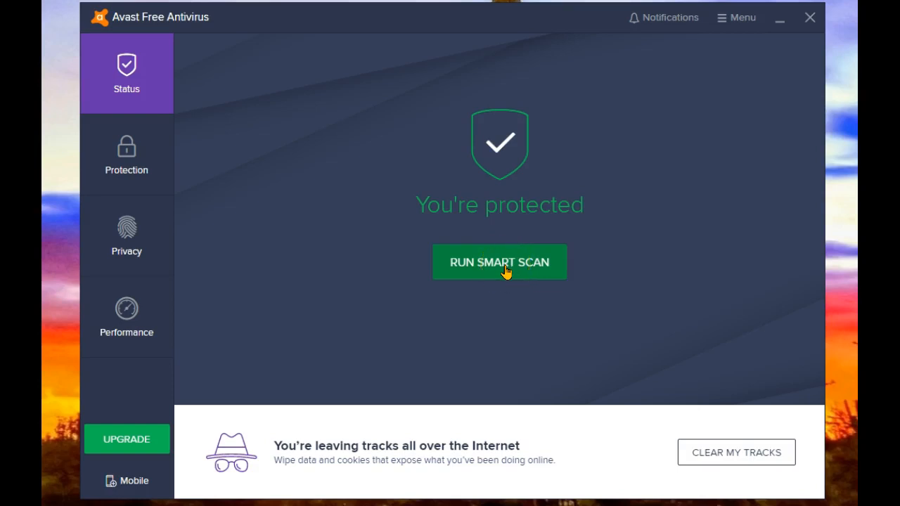
Start the Smart Scan and let it run through browser threats, outdated apps and viruses
{"action": "left_click", "coordinate": [499, 263]}
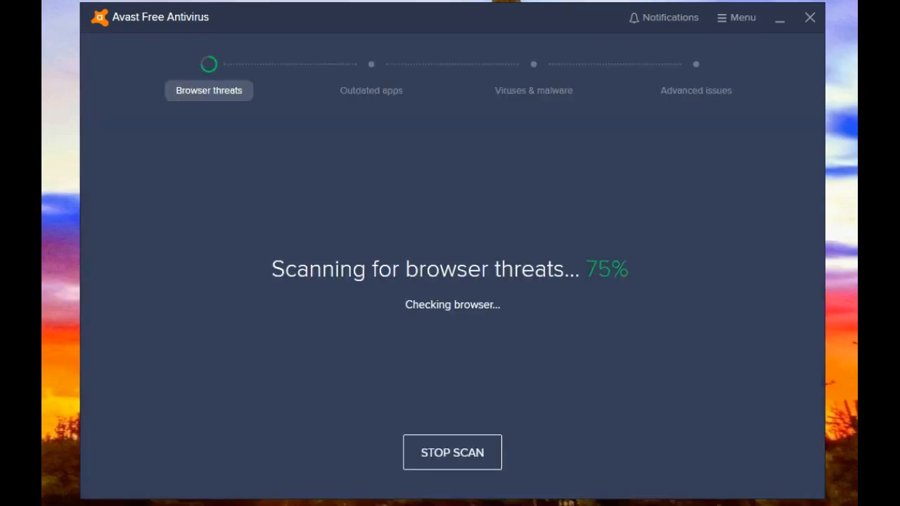
{"action": "mouse_move", "coordinate": [410, 16]}
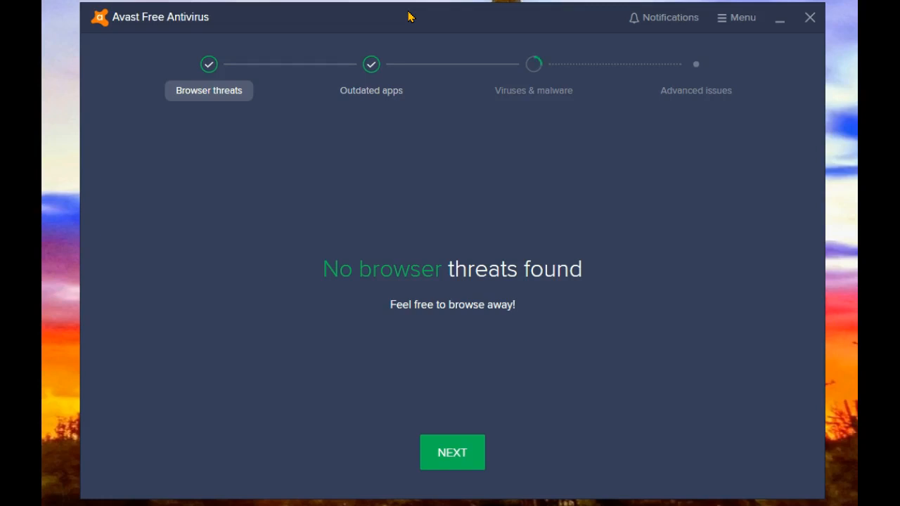
{"action": "mouse_move", "coordinate": [537, 62]}
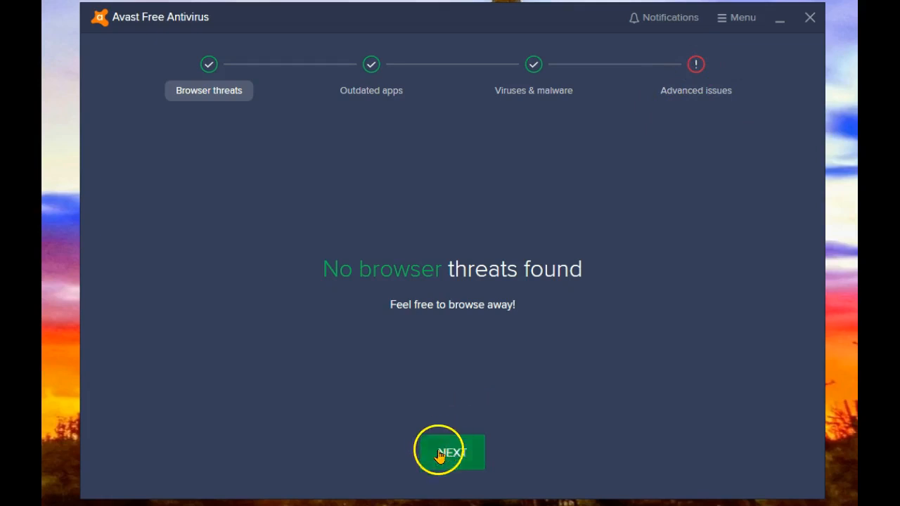
Move past the clean browser-threats and outdated-apps results to the 4 advanced issues
{"action": "left_click", "coordinate": [452, 452]}
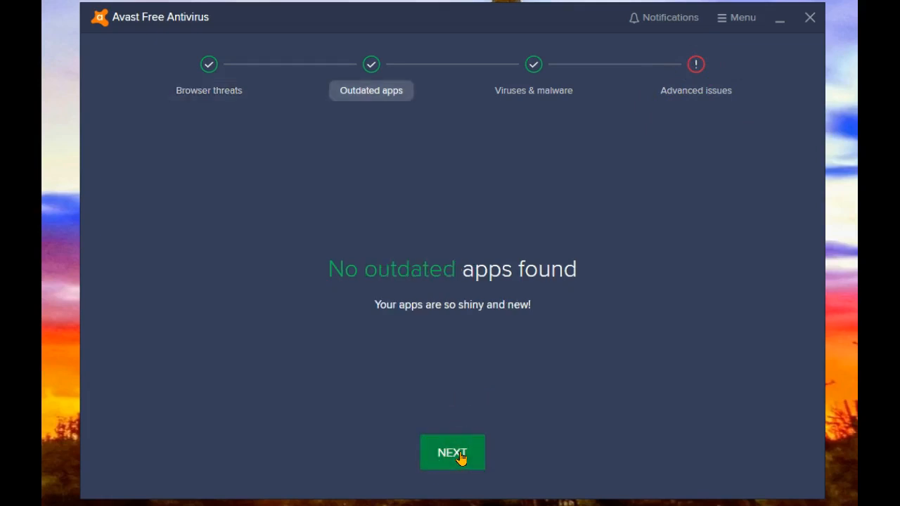
{"action": "mouse_move", "coordinate": [461, 453]}
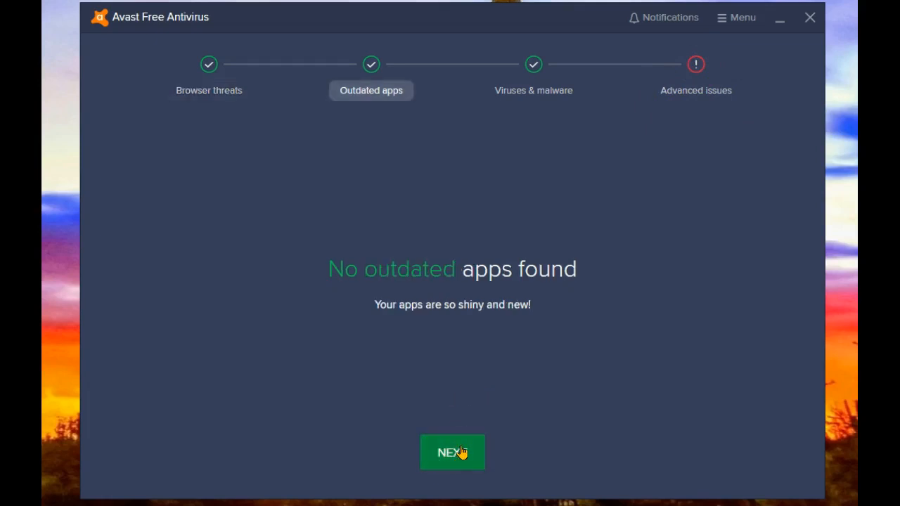
{"action": "left_click", "coordinate": [453, 452]}
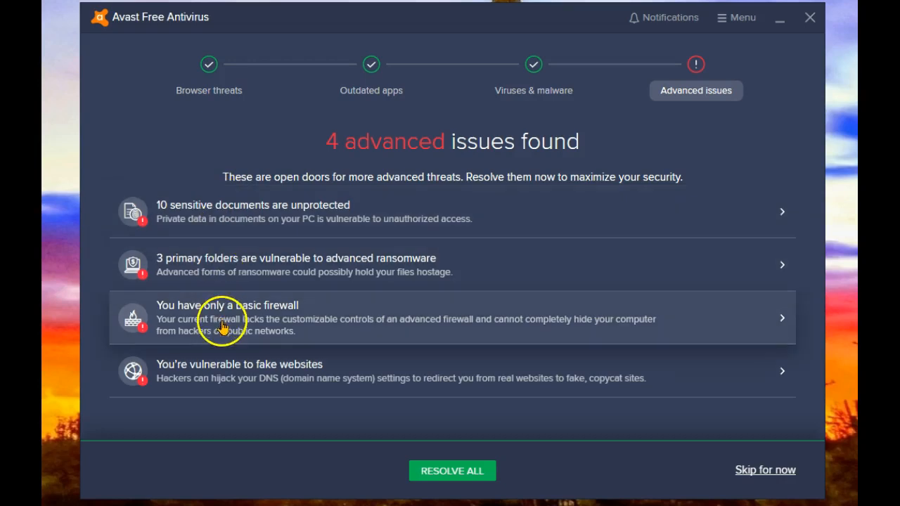
{"action": "mouse_move", "coordinate": [226, 371]}
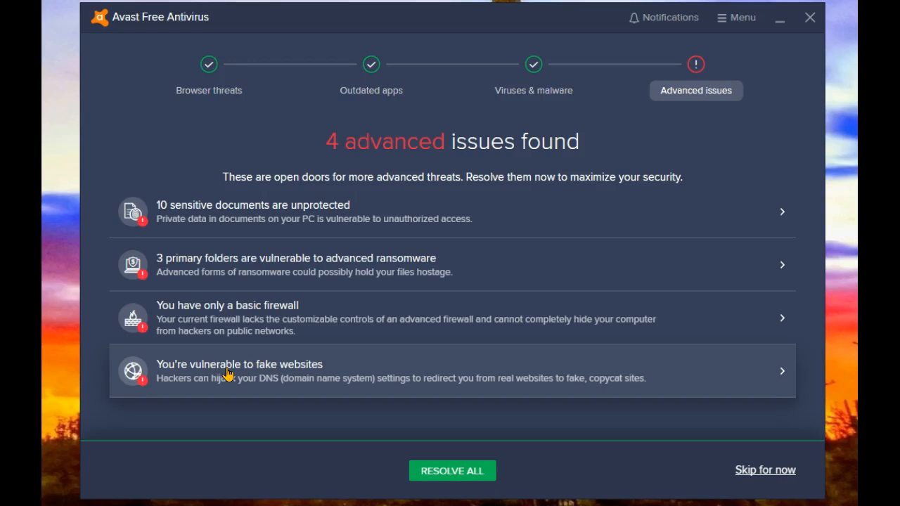
{"action": "mouse_move", "coordinate": [101, 180]}
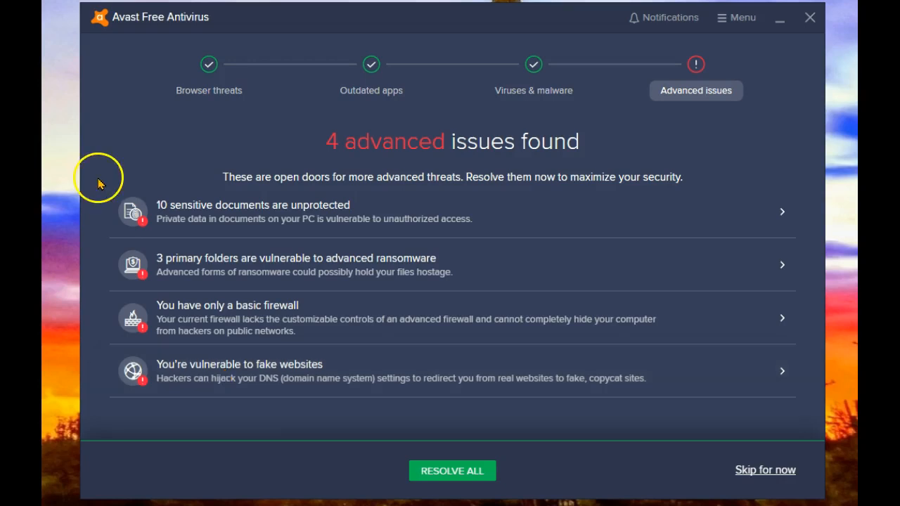
{"action": "mouse_move", "coordinate": [238, 264]}
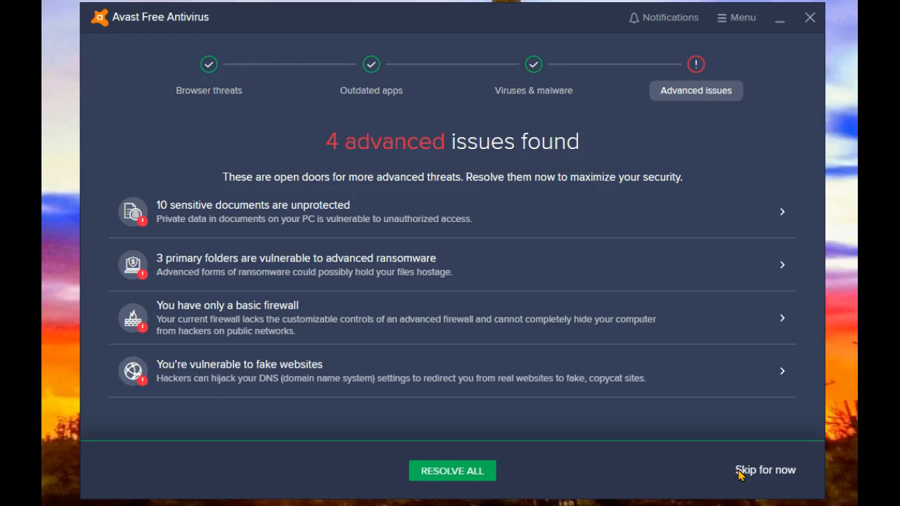
Skip the four advanced issues for now, confirm, and finish back at the status screen
{"action": "left_click", "coordinate": [765, 469]}
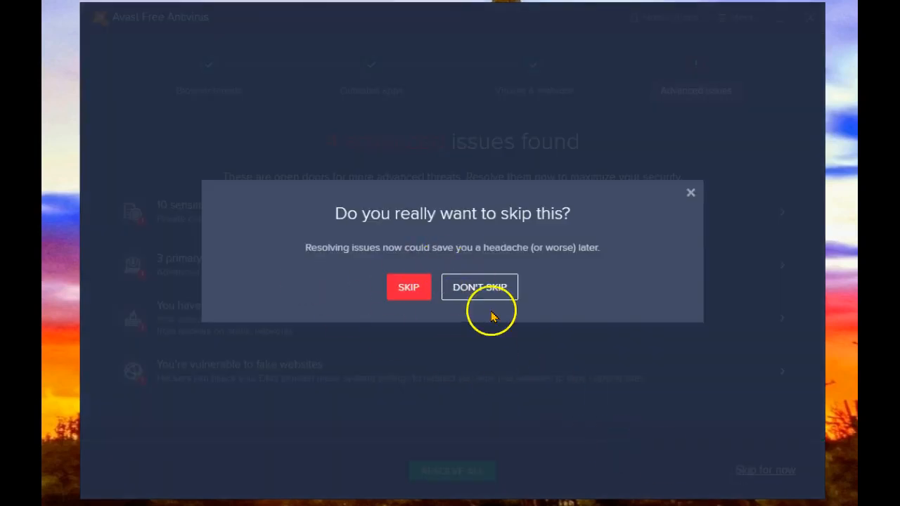
{"action": "left_click", "coordinate": [408, 287]}
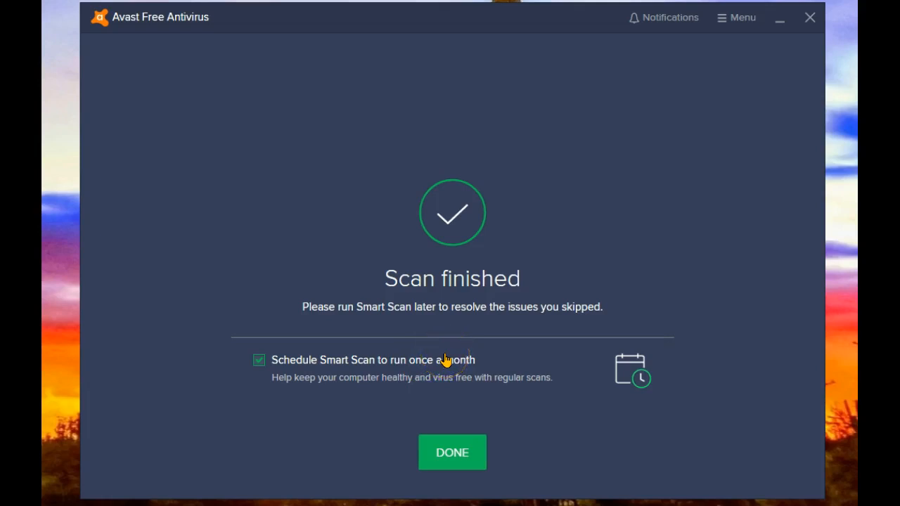
{"action": "left_click", "coordinate": [453, 453]}
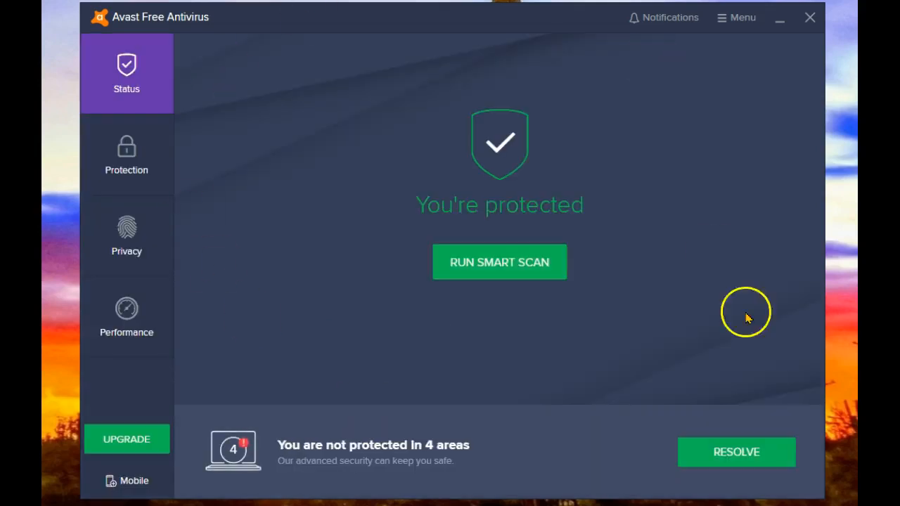